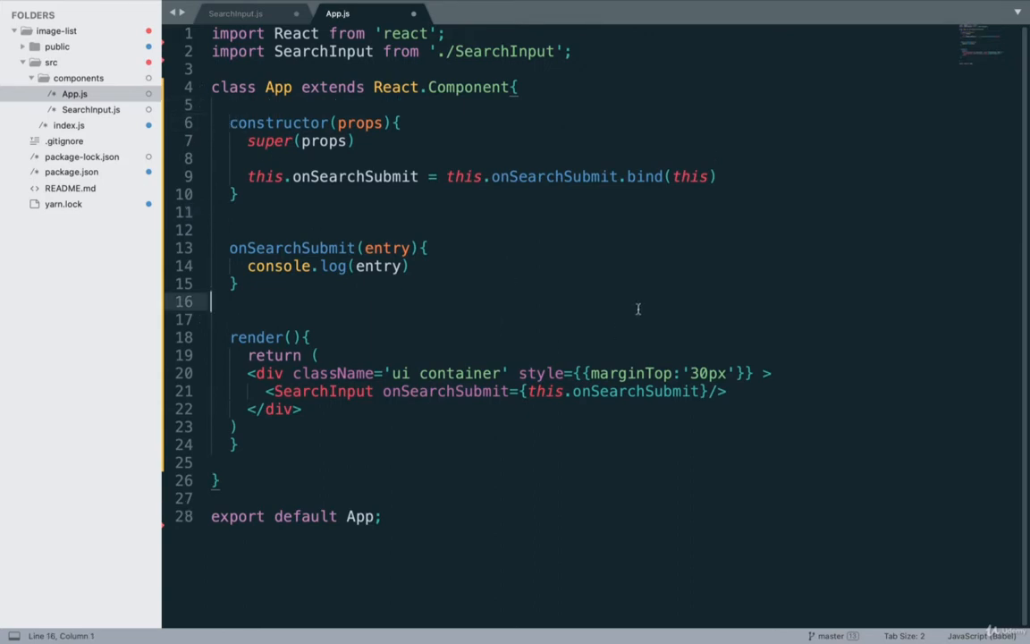
pyautogui.moveTo(799, 171)
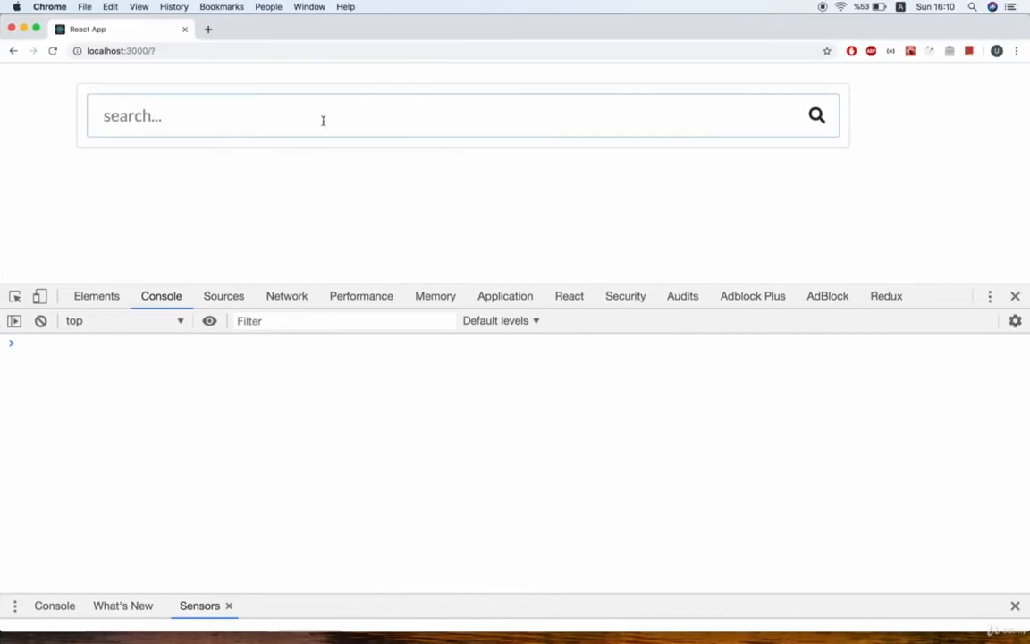
# - Enter 'flower' in the React app's search field so it logs to the console
pyautogui.write('flower')
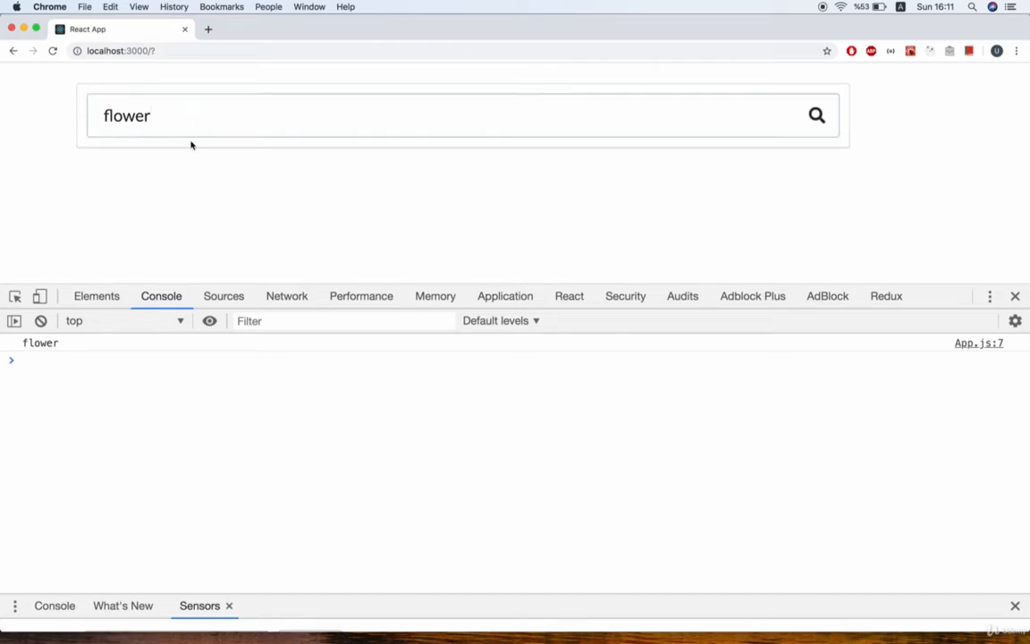
pyautogui.moveTo(201, 225)
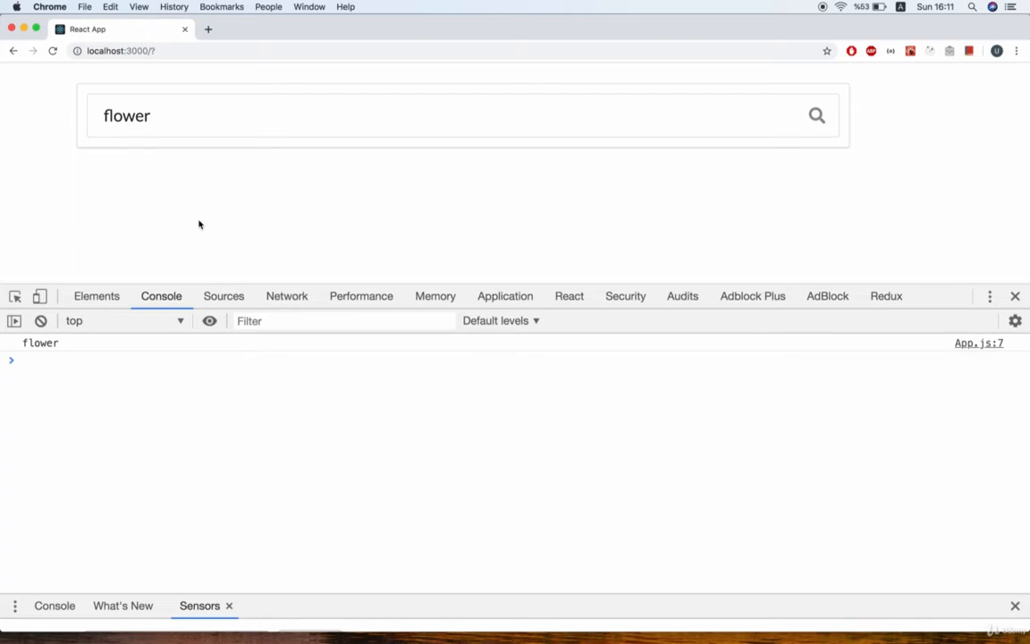
pyautogui.moveTo(970, 295)
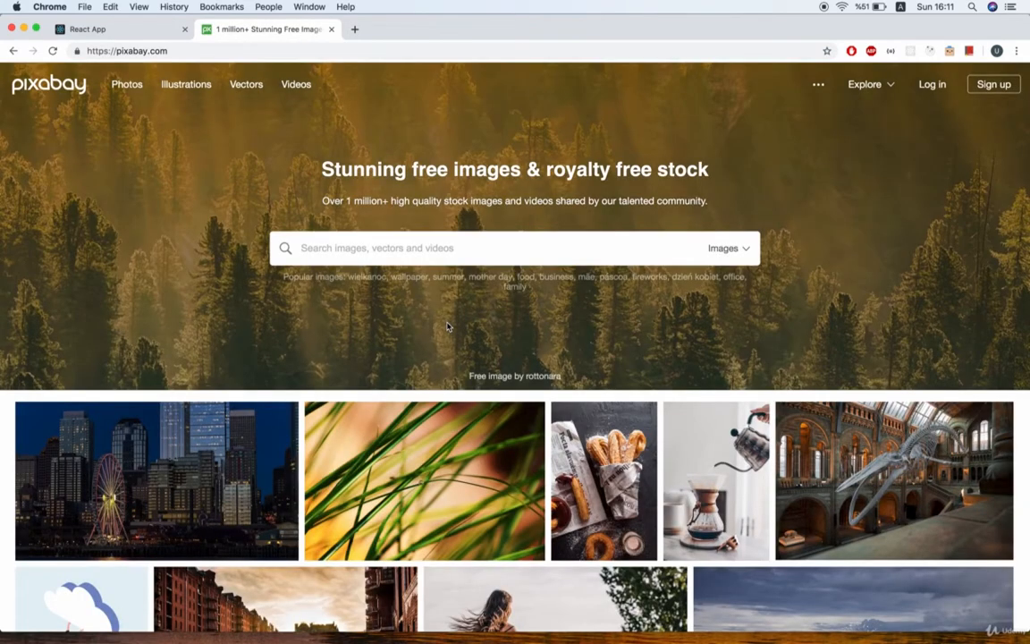
pyautogui.moveTo(973, 349)
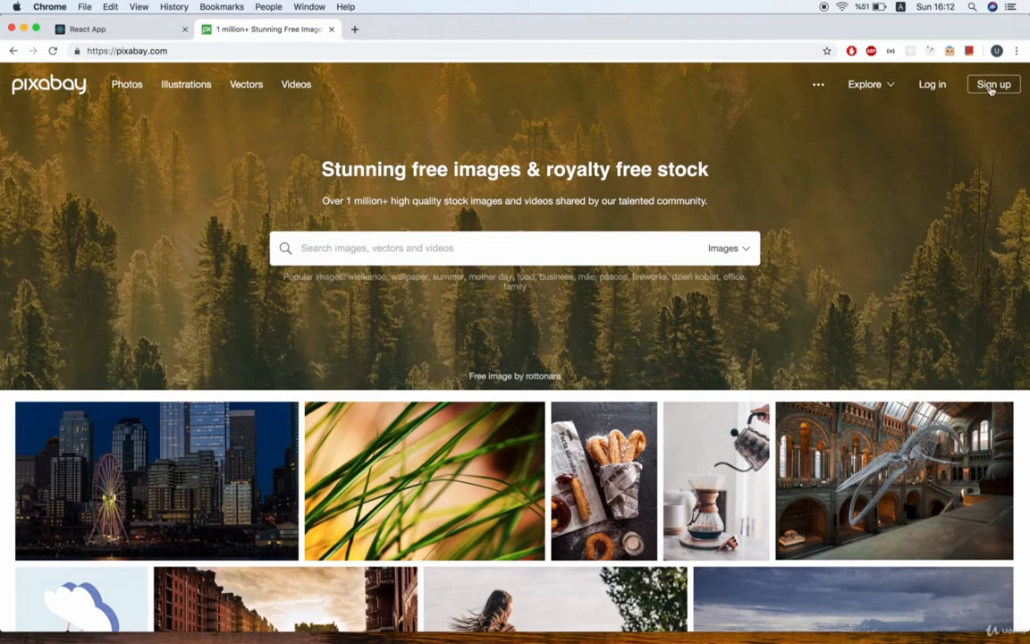
pyautogui.moveTo(996, 89)
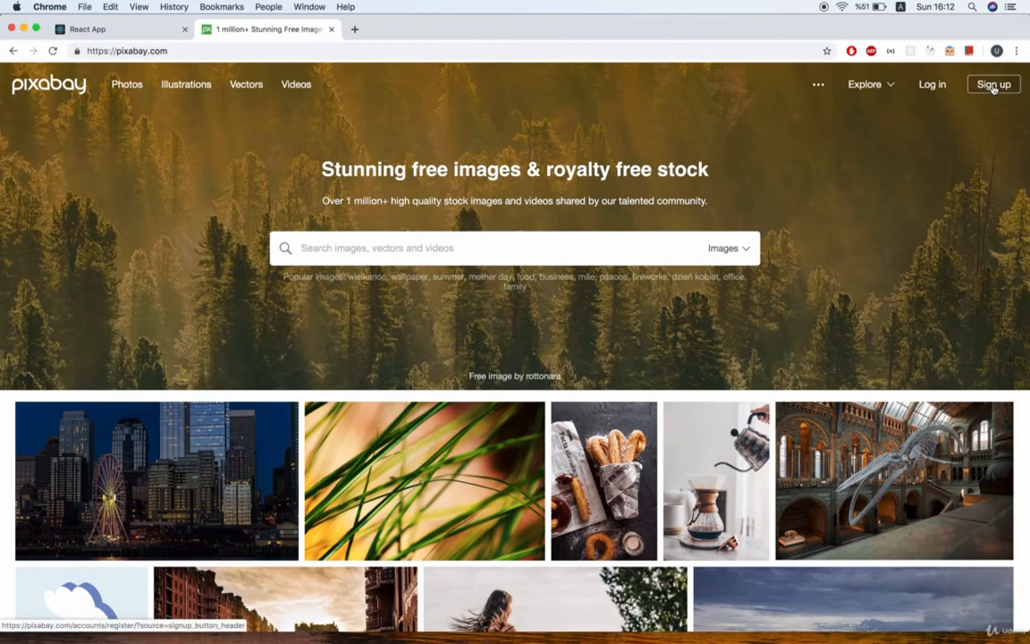
# - Reach Pixabay's sign-up form from the homepage header
pyautogui.click(994, 86)
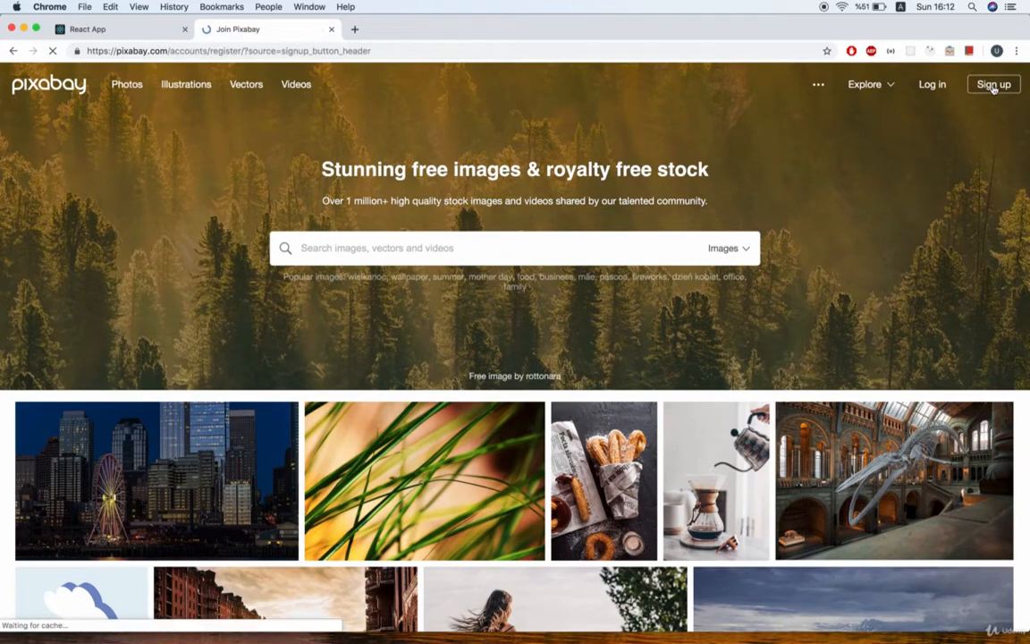
pyautogui.click(995, 84)
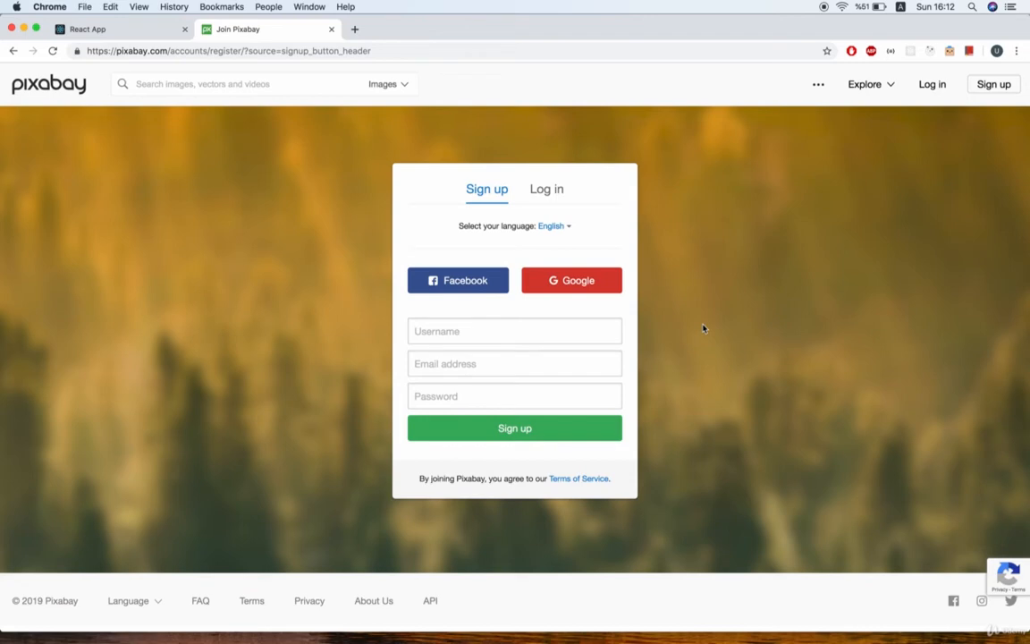
pyautogui.moveTo(762, 372)
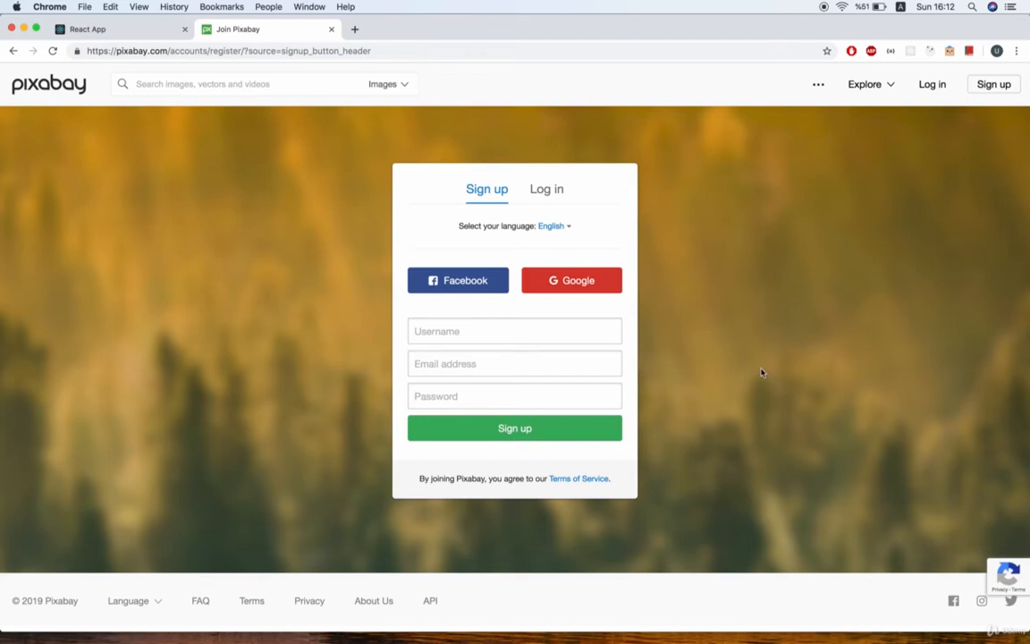
pyautogui.click(931, 84)
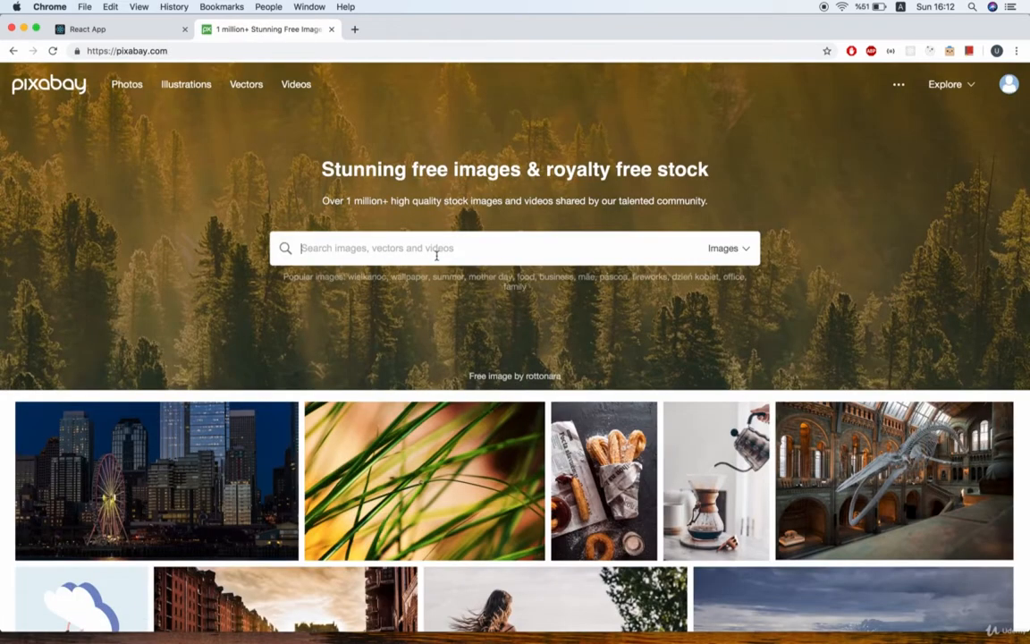
pyautogui.moveTo(837, 331)
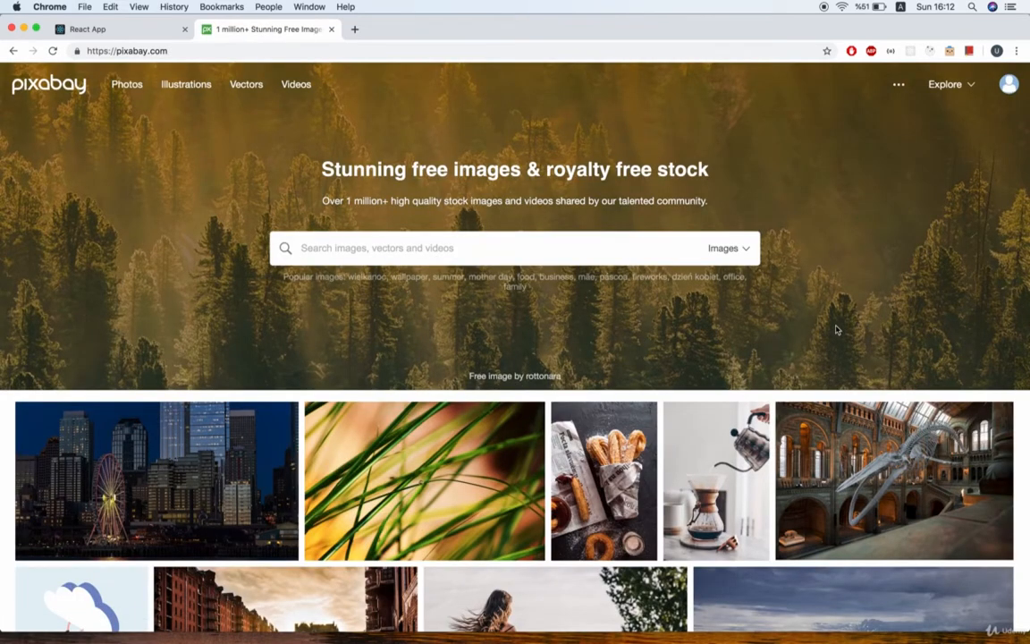
# - Go from the homepage footer to the Developer API page and its documentation
pyautogui.scroll(-3)
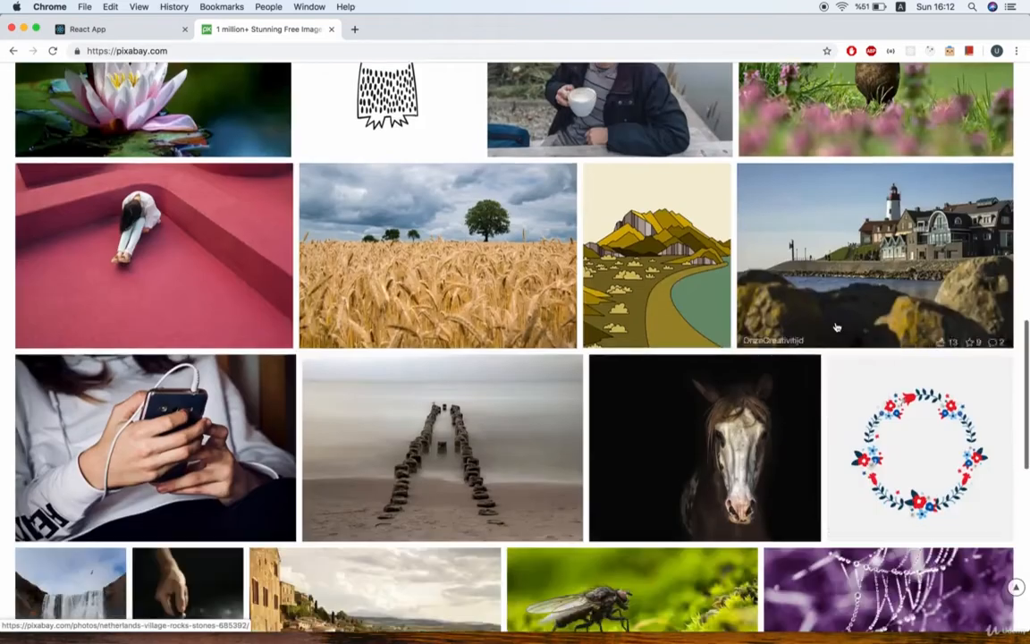
pyautogui.scroll(-3)
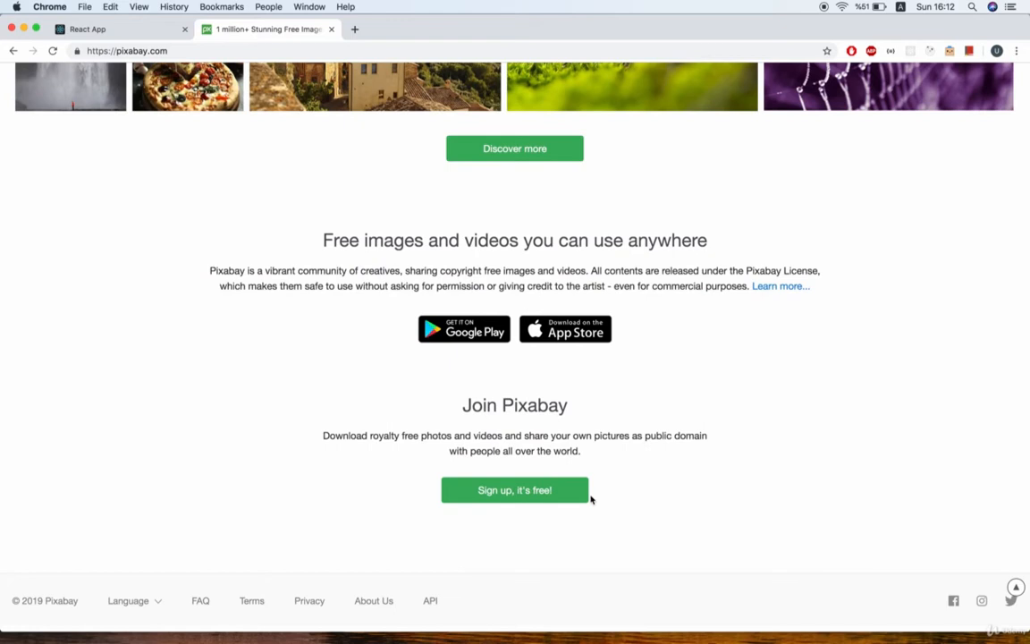
pyautogui.moveTo(447, 619)
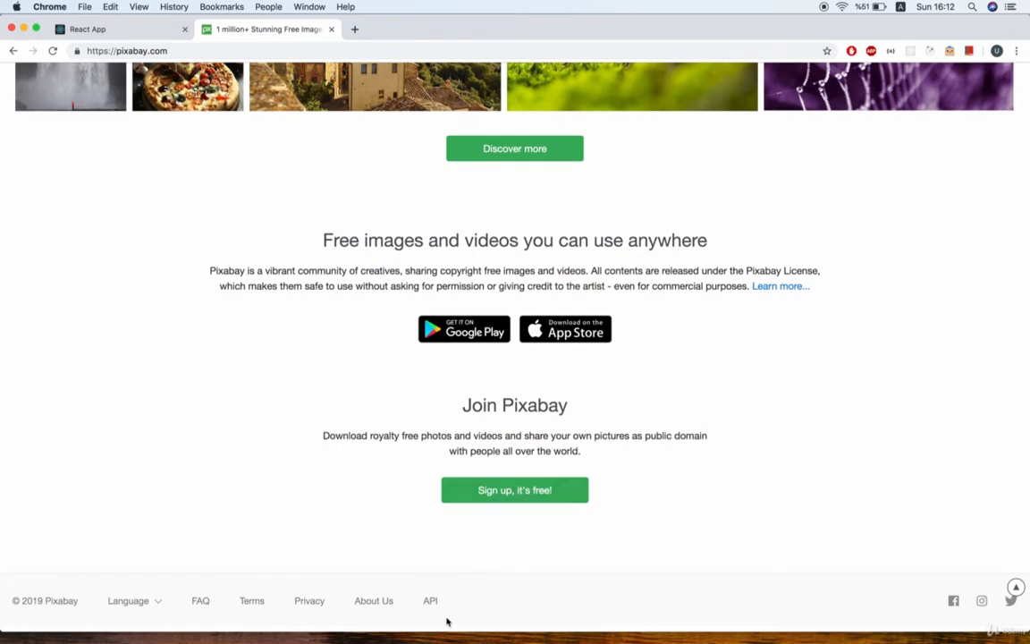
pyautogui.moveTo(432, 601)
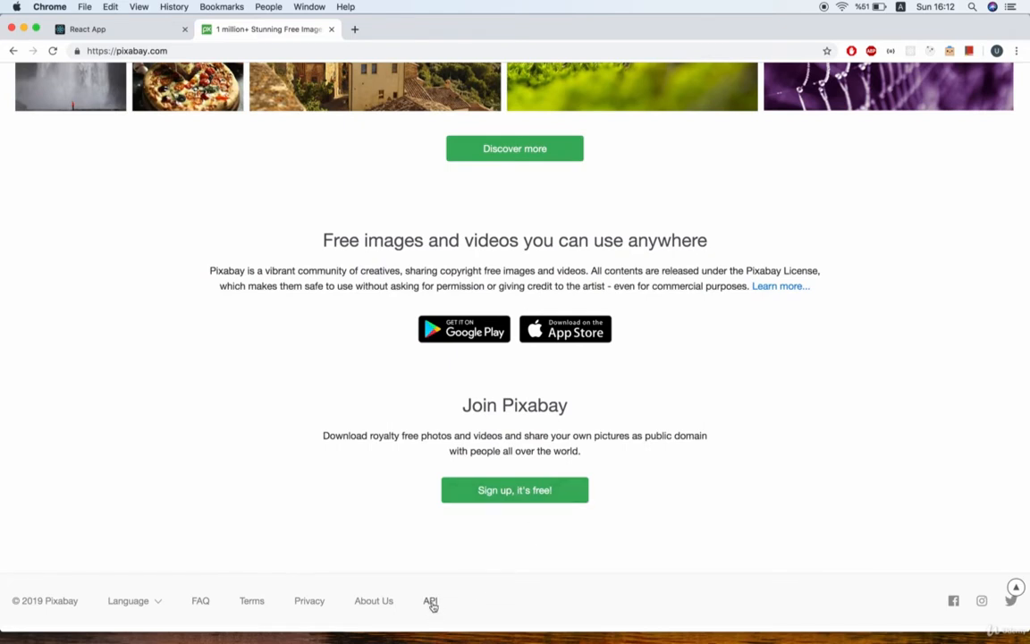
pyautogui.click(432, 601)
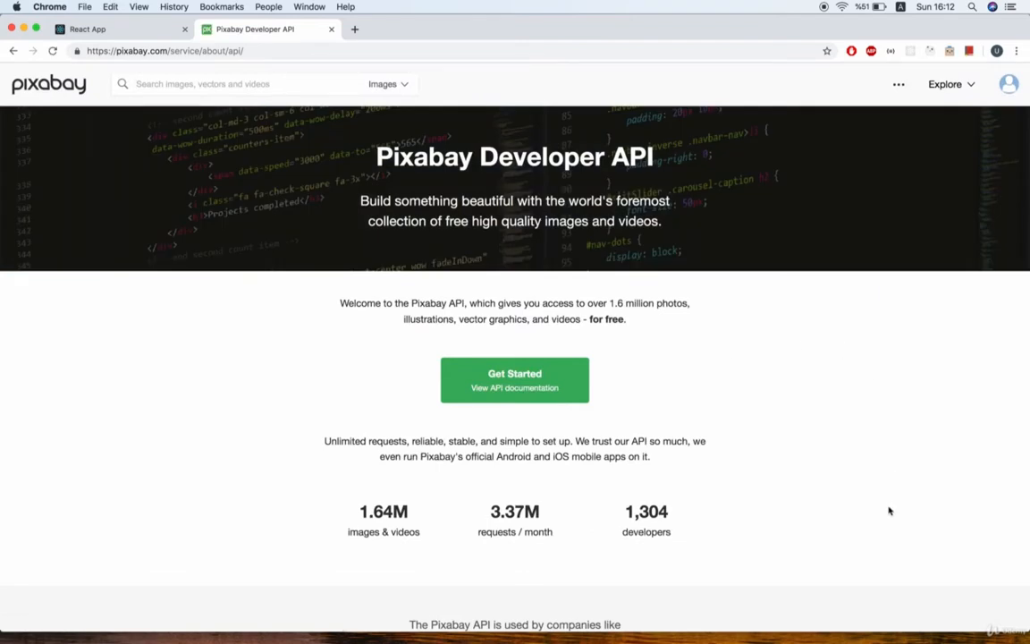
pyautogui.moveTo(737, 469)
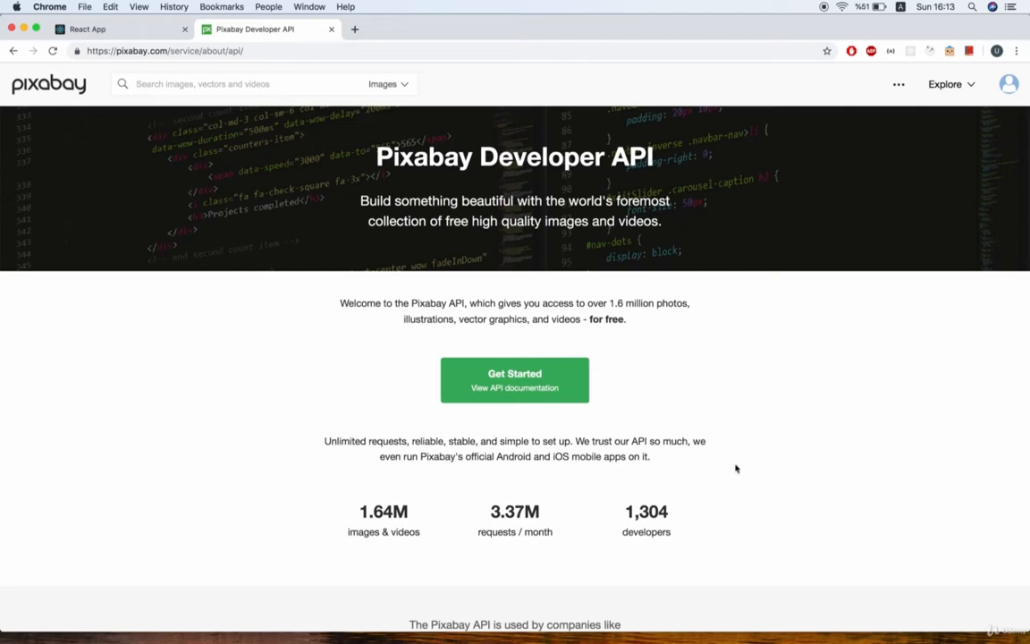
pyautogui.click(515, 379)
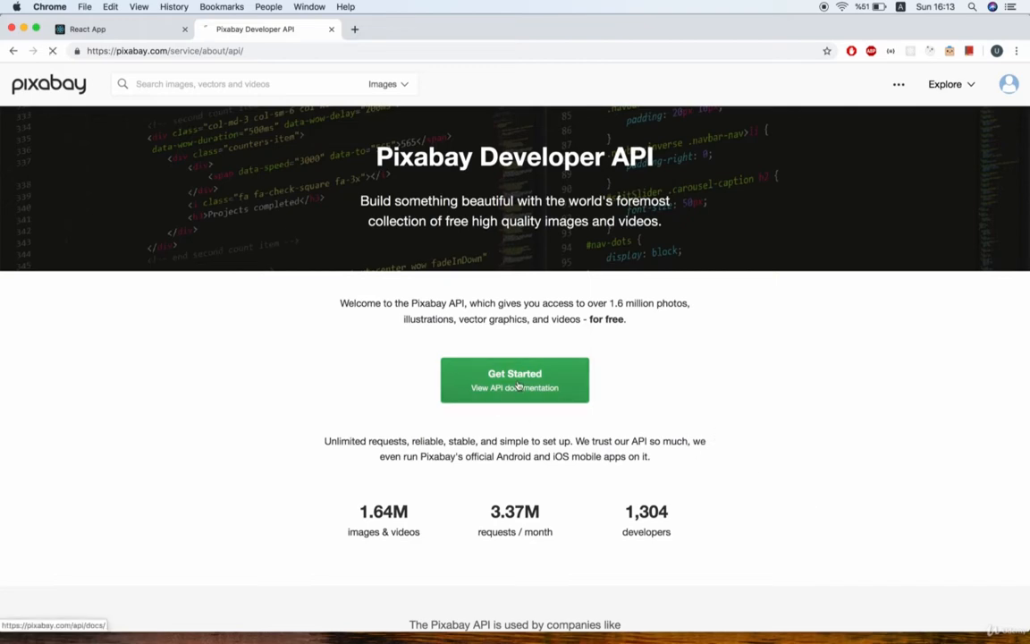
# - Scroll the API docs past Rate Limit and Error Handling to the Search Images parameters
pyautogui.click(515, 380)
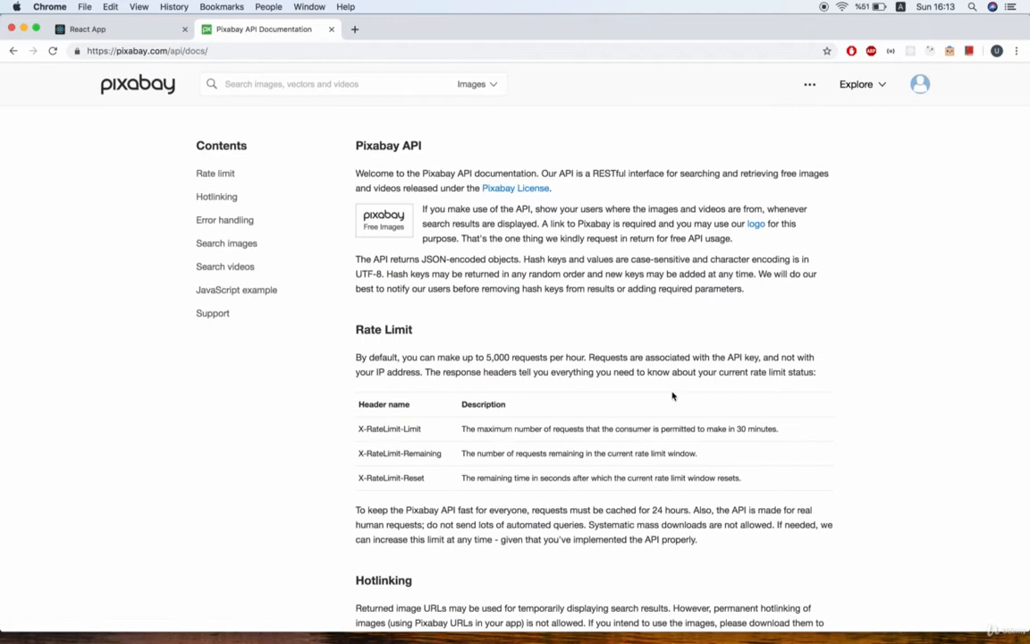
pyautogui.moveTo(639, 383)
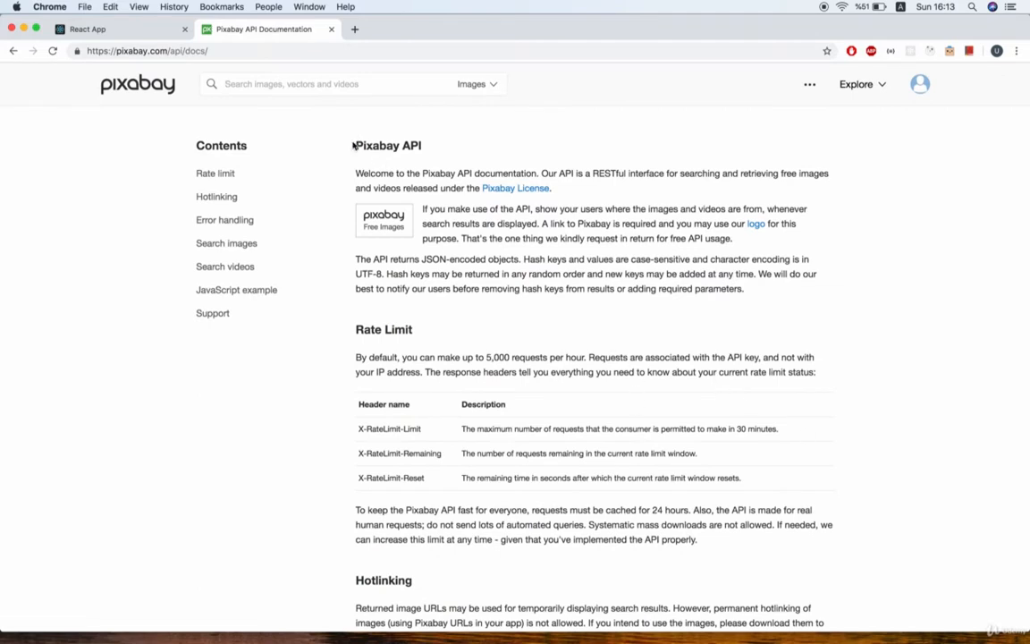
pyautogui.moveTo(533, 139)
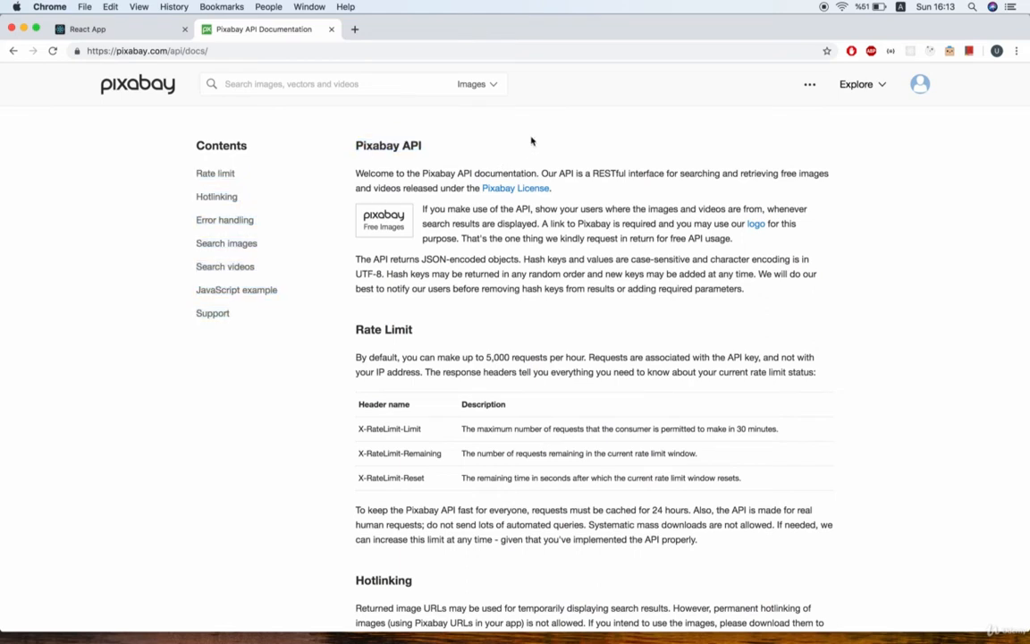
pyautogui.click(152, 57)
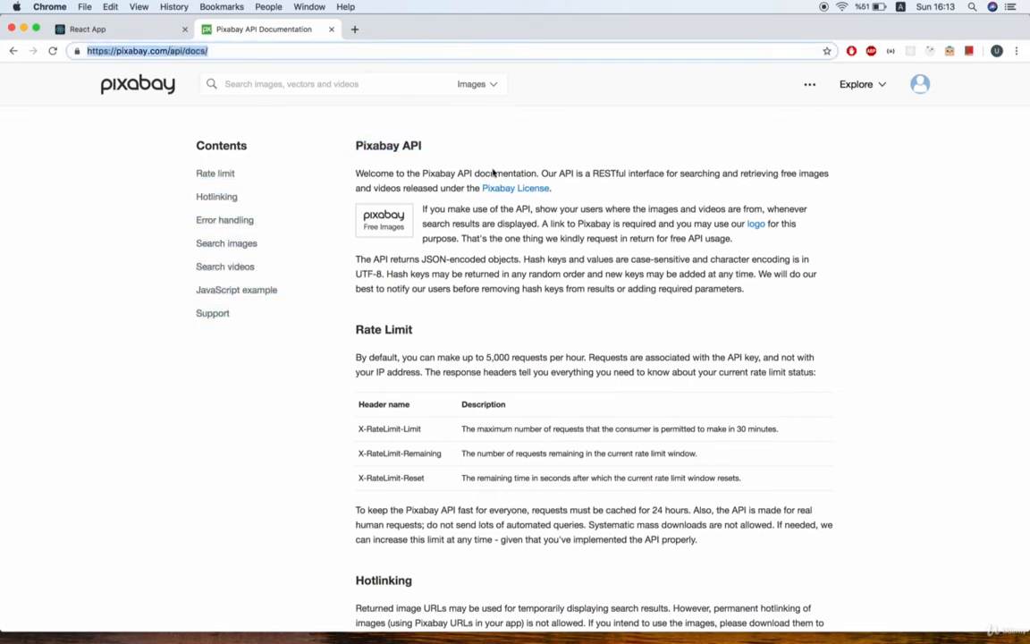
pyautogui.moveTo(535, 308)
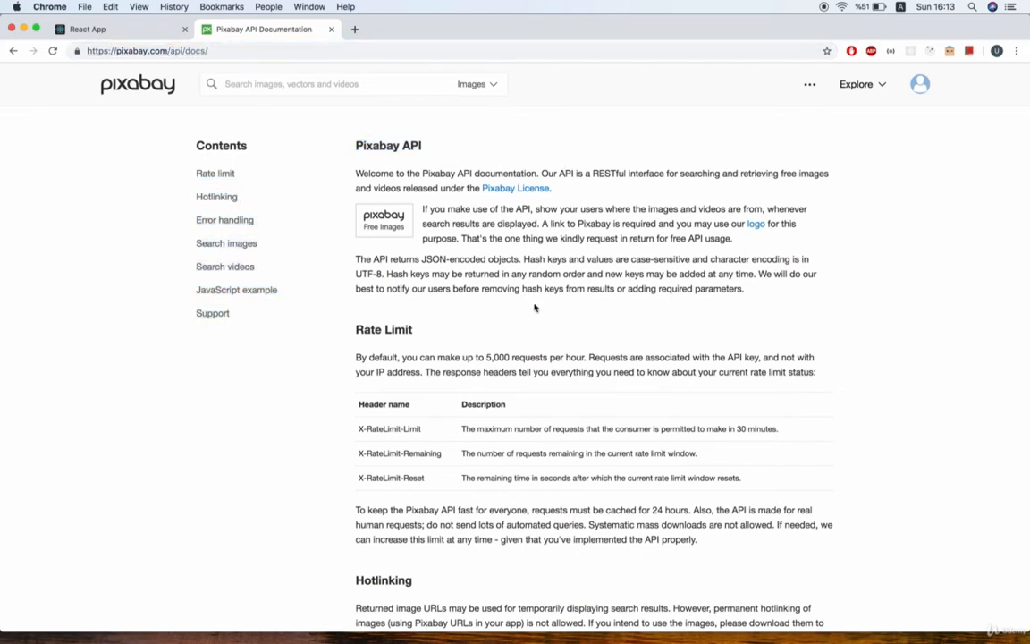
pyautogui.moveTo(937, 460)
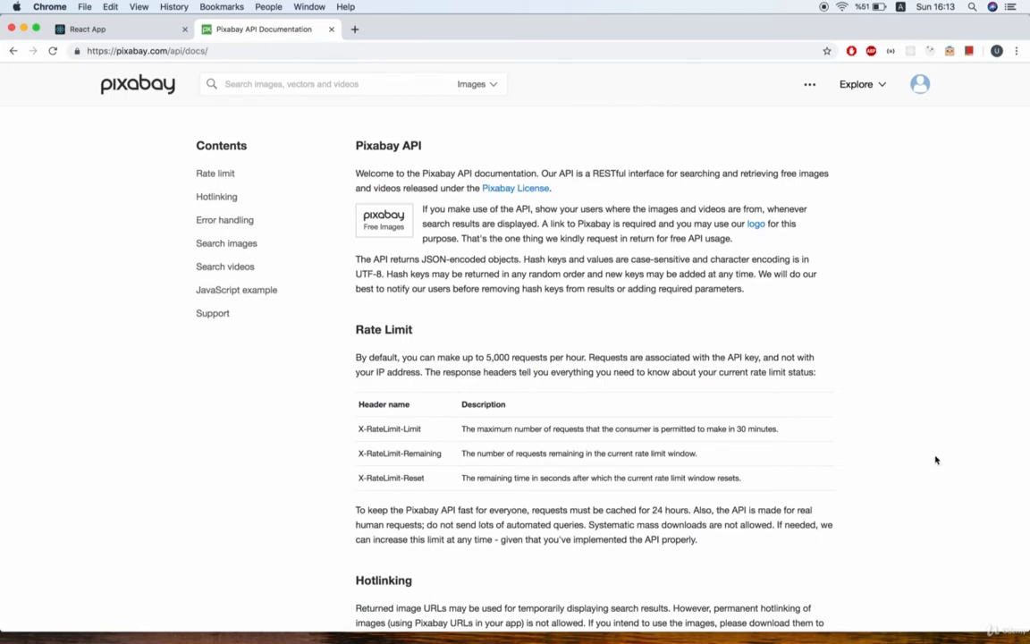
pyautogui.scroll(-3)
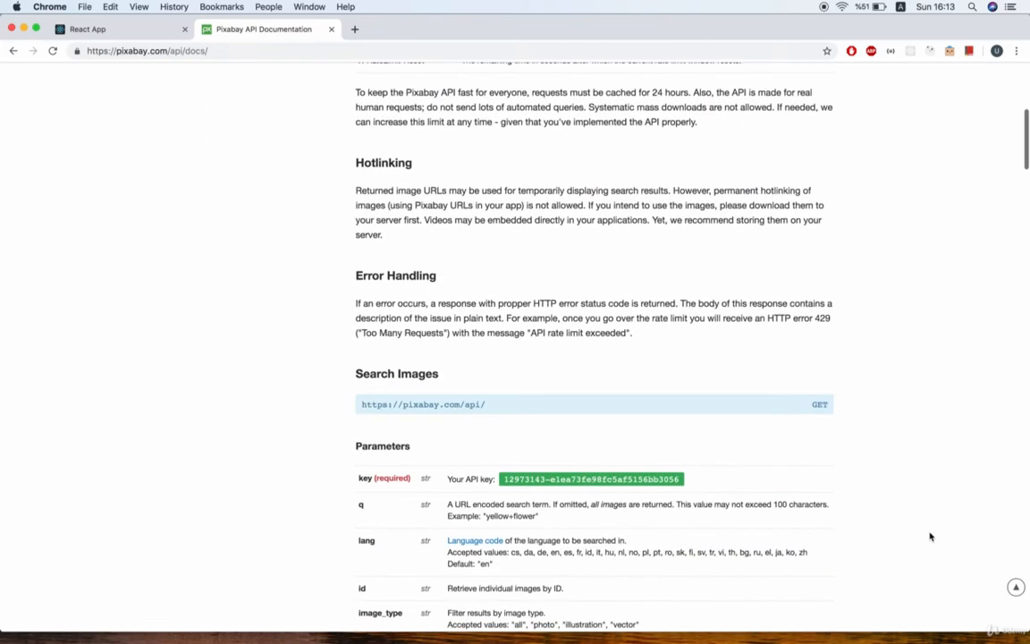
pyautogui.scroll(-3)
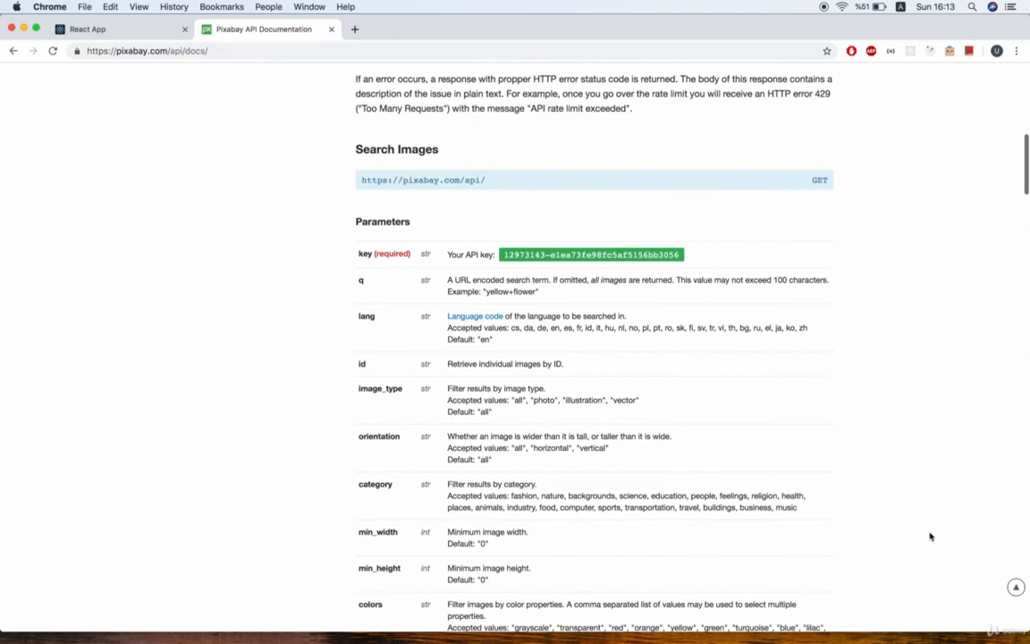
pyautogui.scroll(-3)
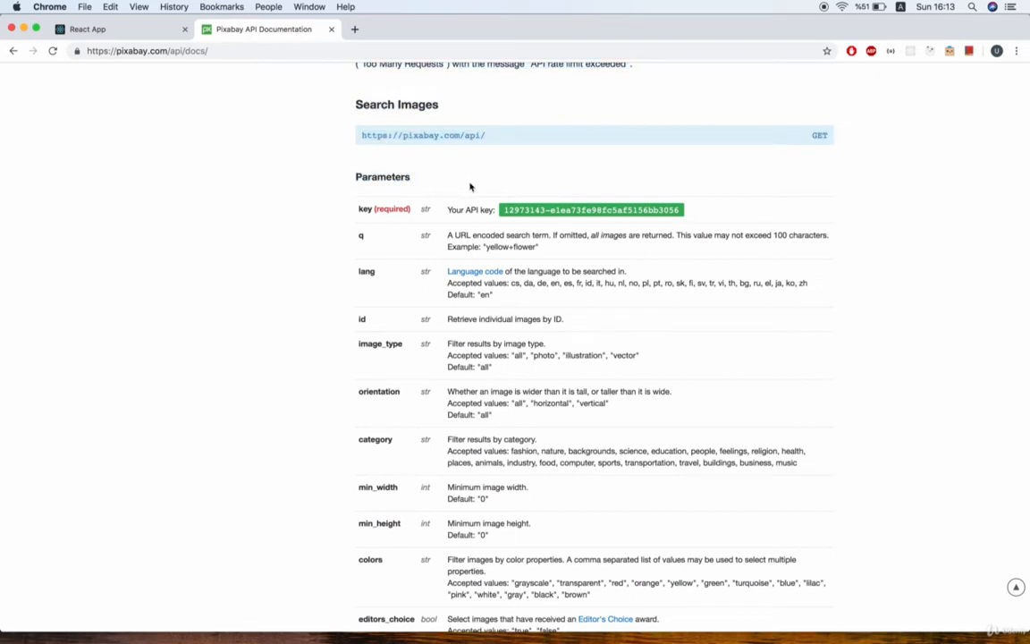
pyautogui.moveTo(422, 168)
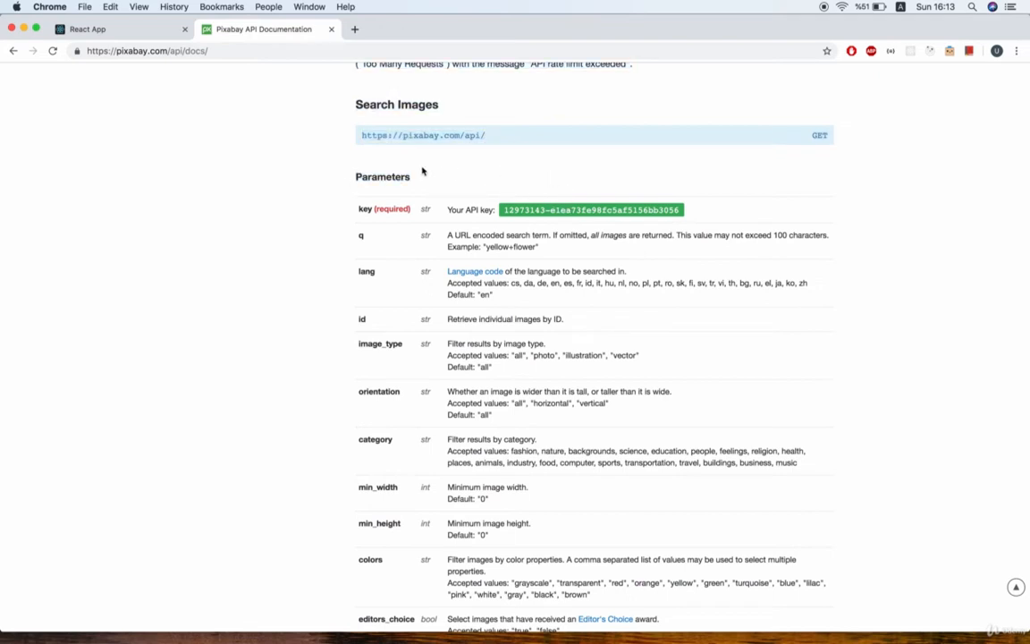
pyautogui.moveTo(468, 209)
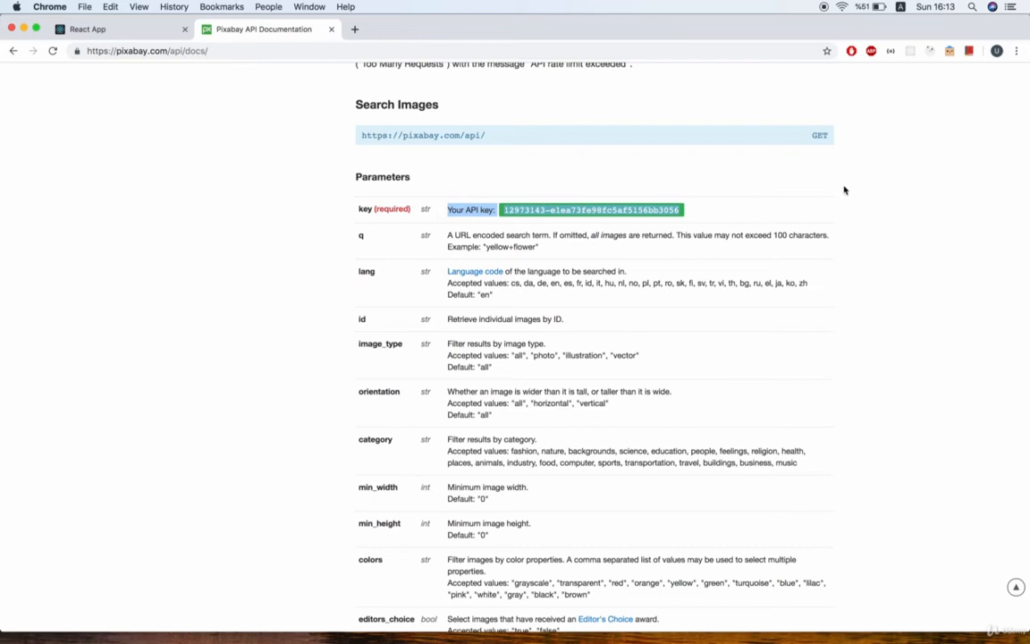
pyautogui.moveTo(896, 301)
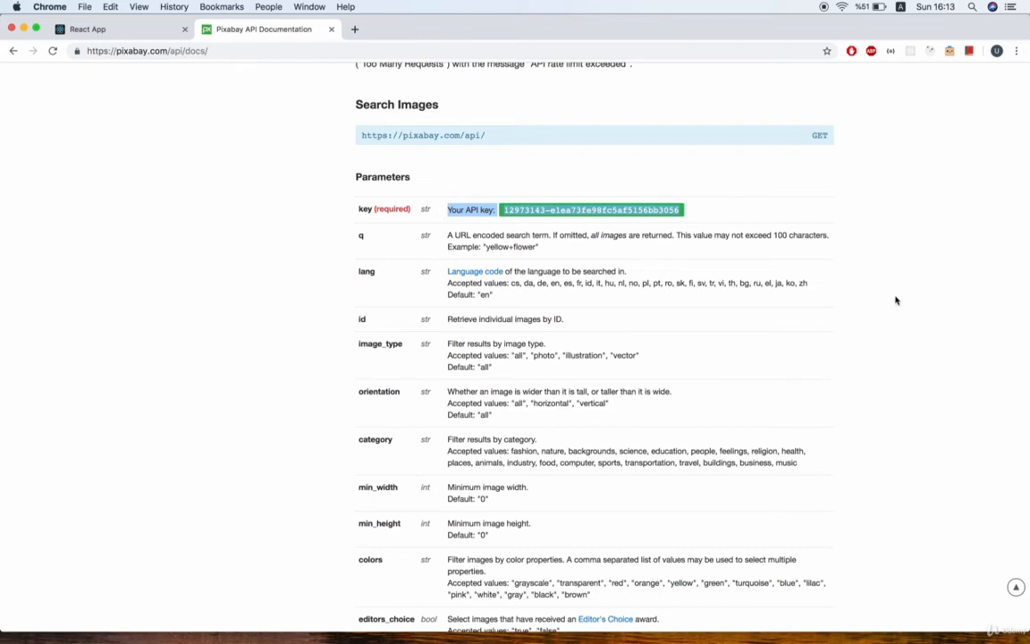
pyautogui.moveTo(898, 303)
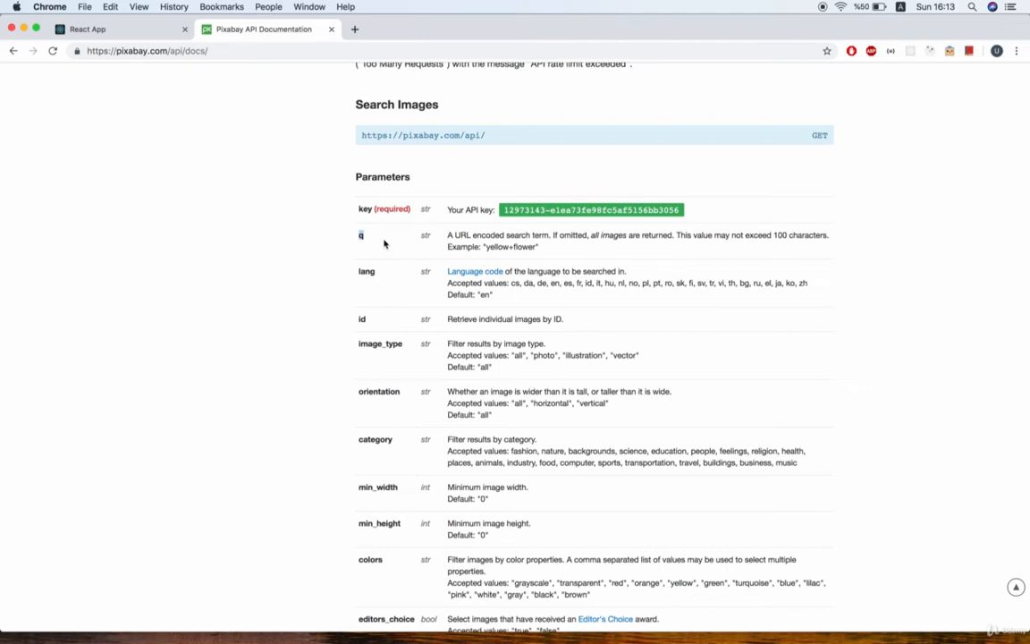
pyautogui.moveTo(390, 243)
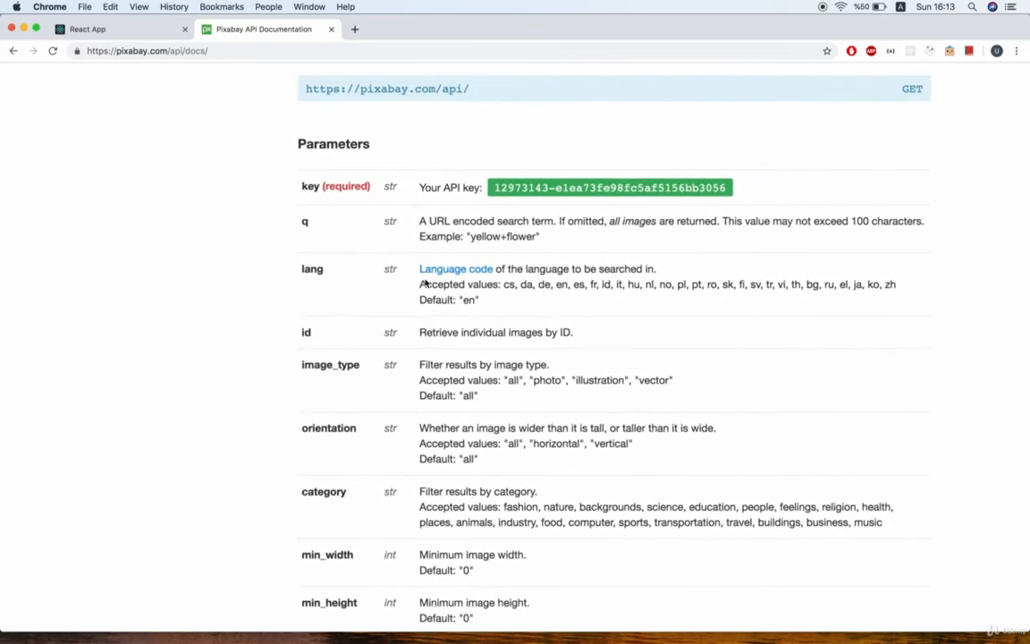
pyautogui.scroll(-3)
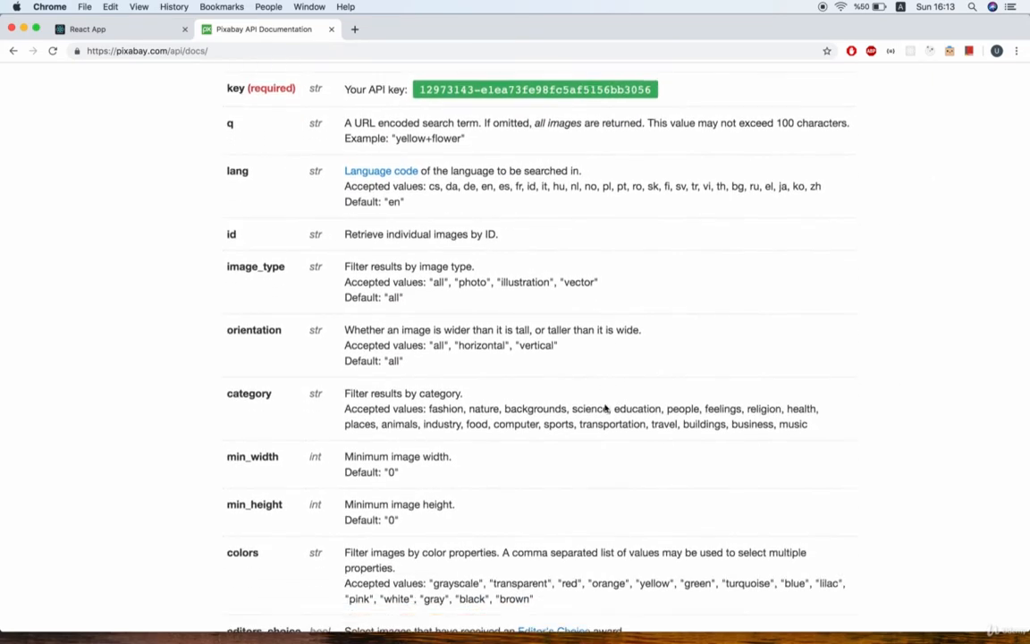
pyautogui.scroll(-3)
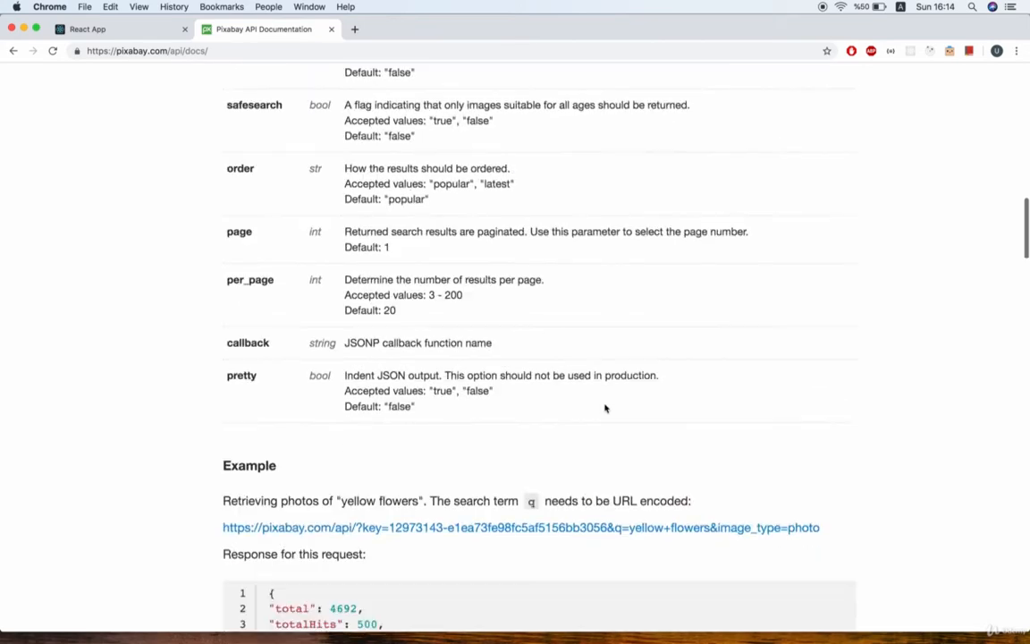
pyautogui.scroll(-3)
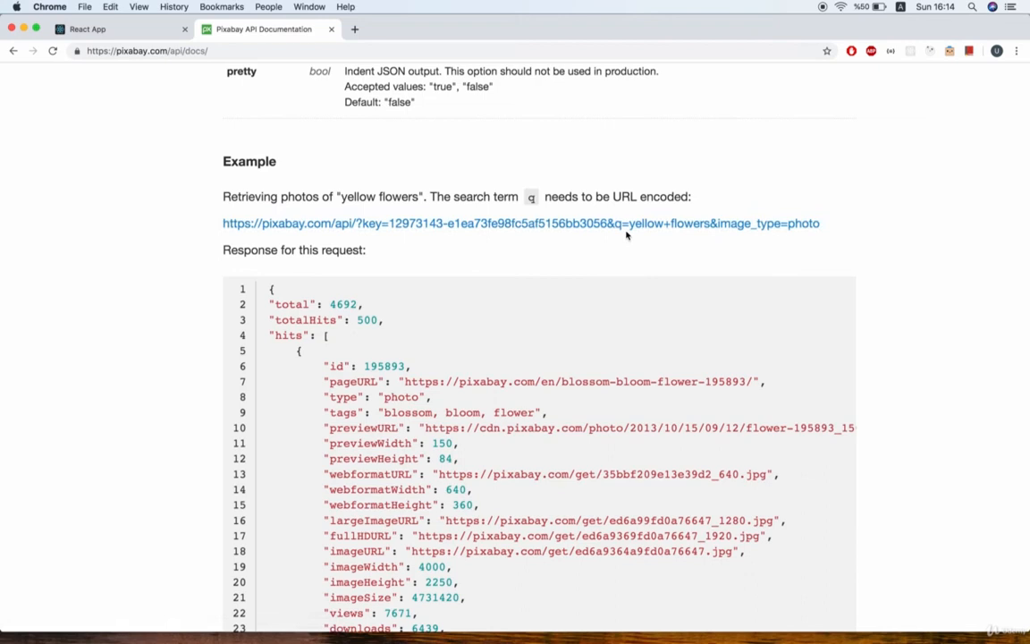
pyautogui.moveTo(694, 253)
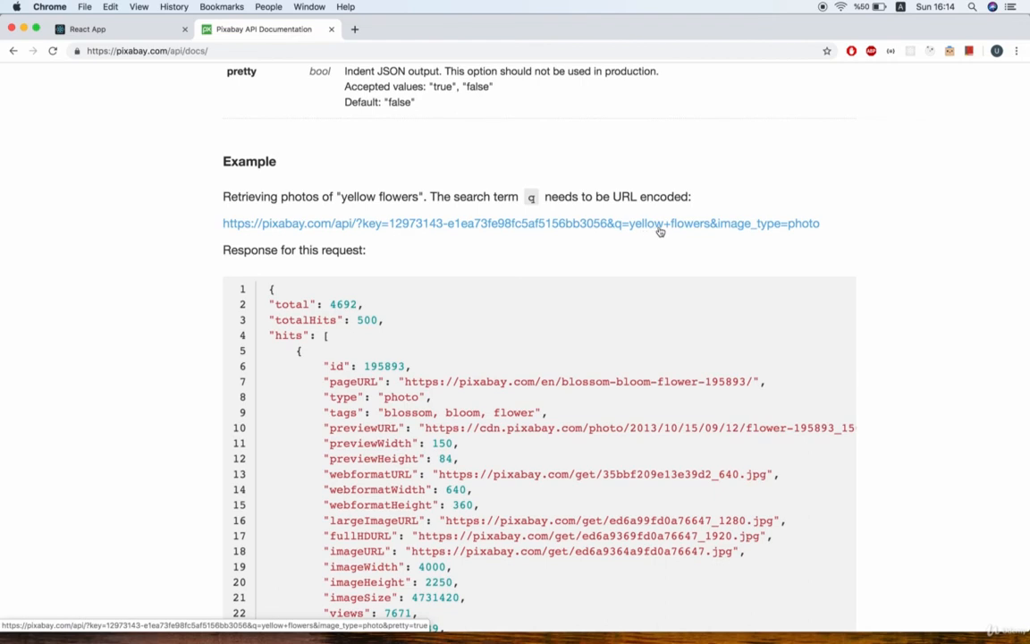
pyautogui.moveTo(676, 233)
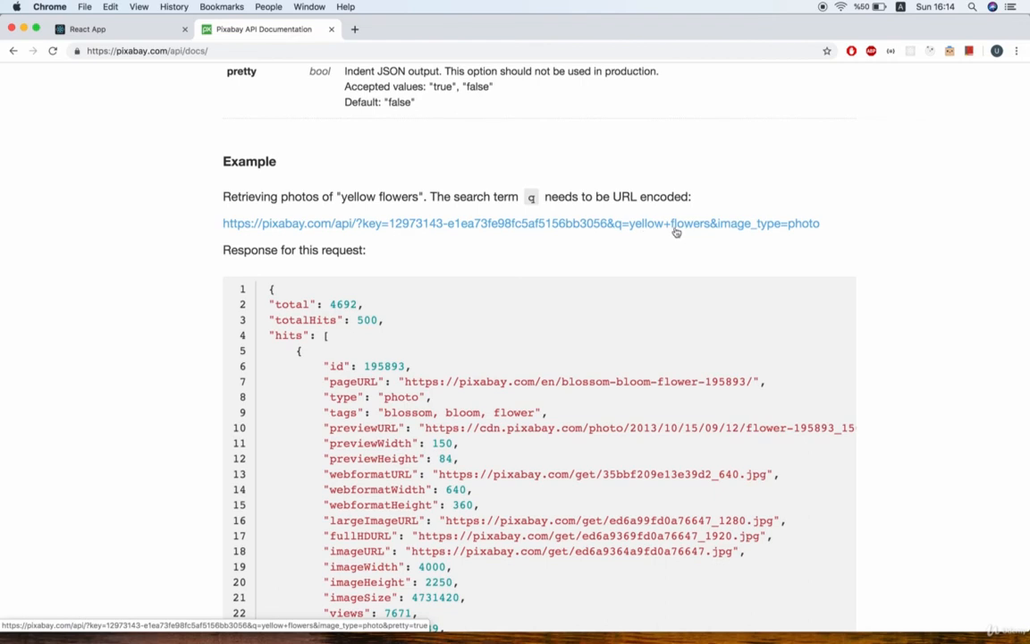
pyautogui.moveTo(397, 233)
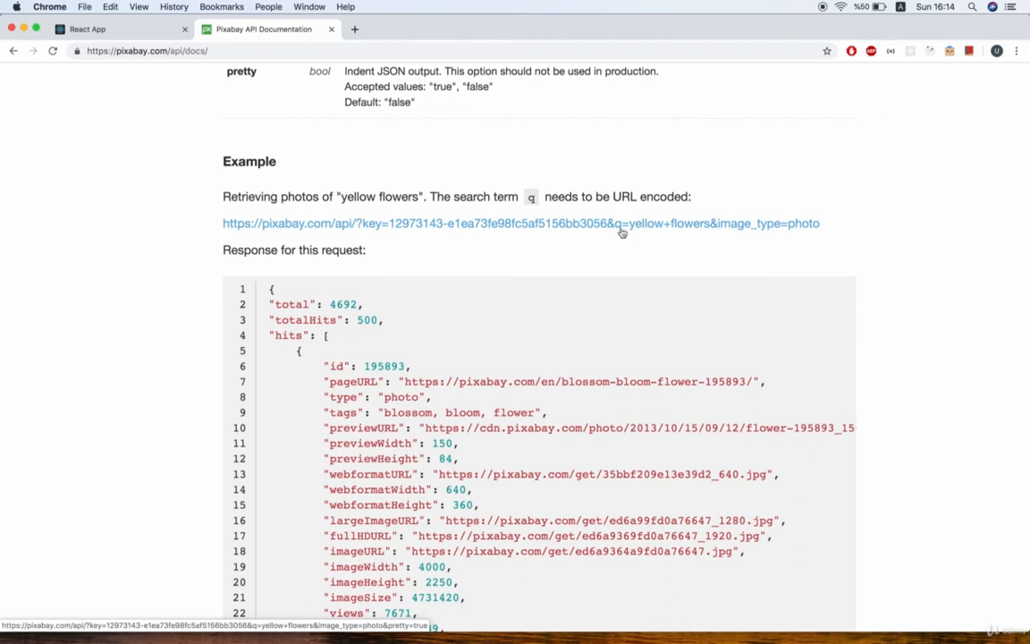
pyautogui.moveTo(497, 234)
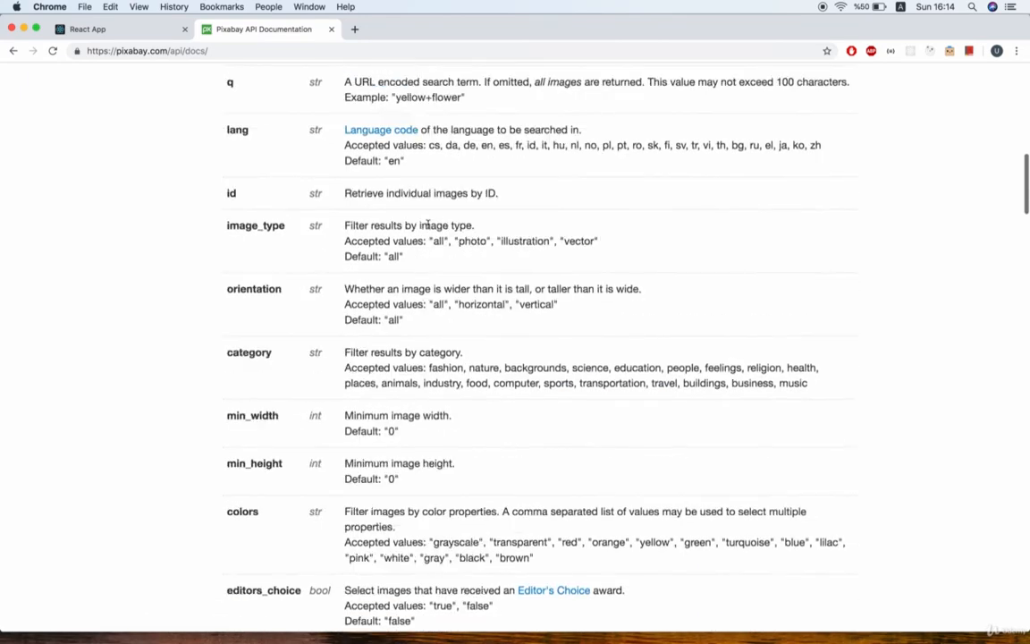
# - Select the green personal API key, then return to the yellow-flowers example request URL
pyautogui.scroll(3)
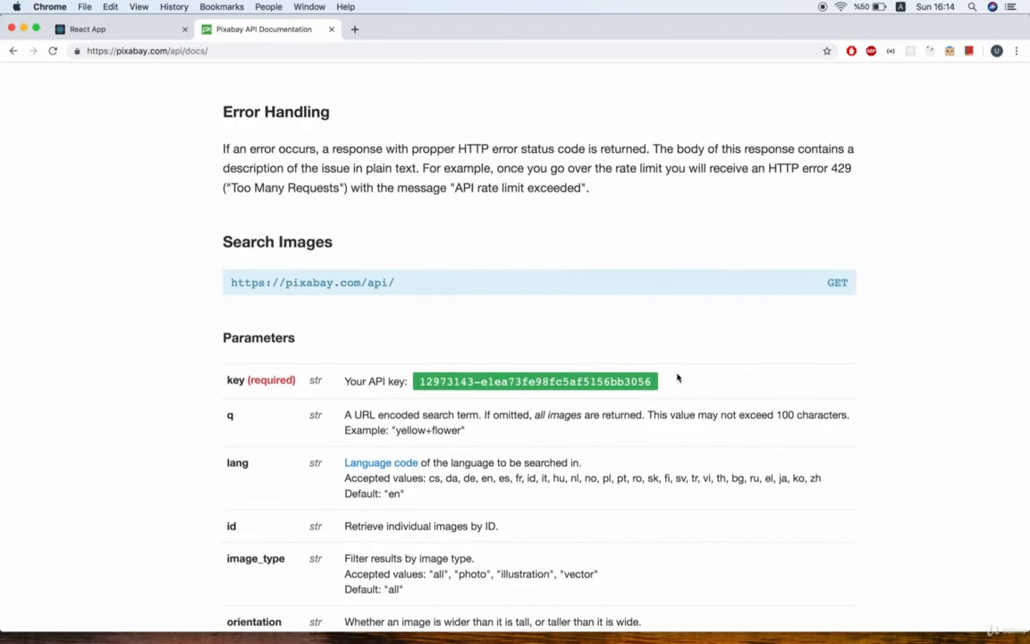
pyautogui.moveTo(343, 381); pyautogui.dragTo(654, 381)
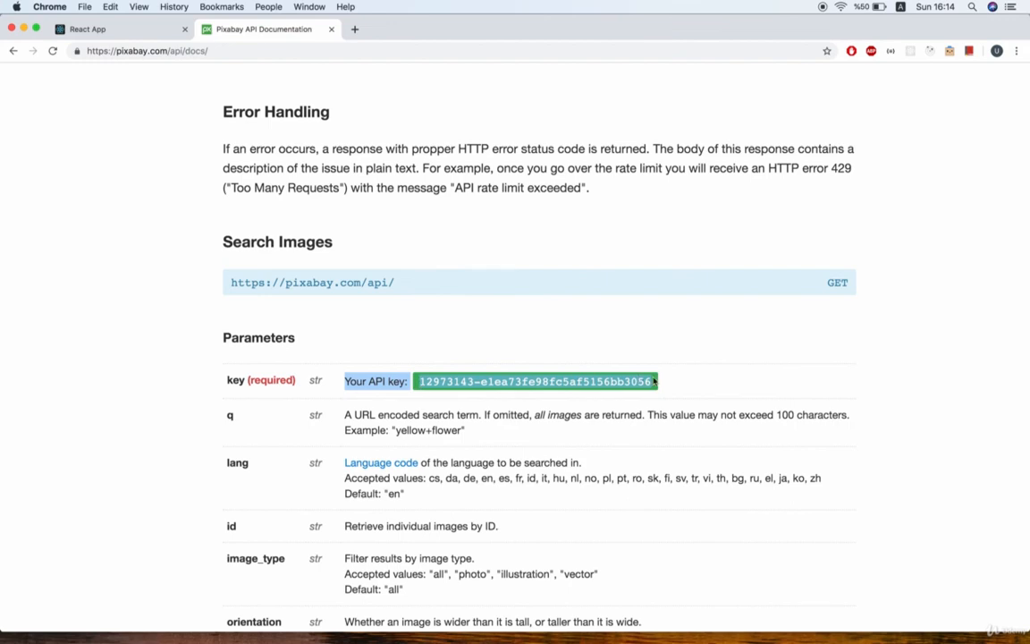
pyautogui.scroll(-3)
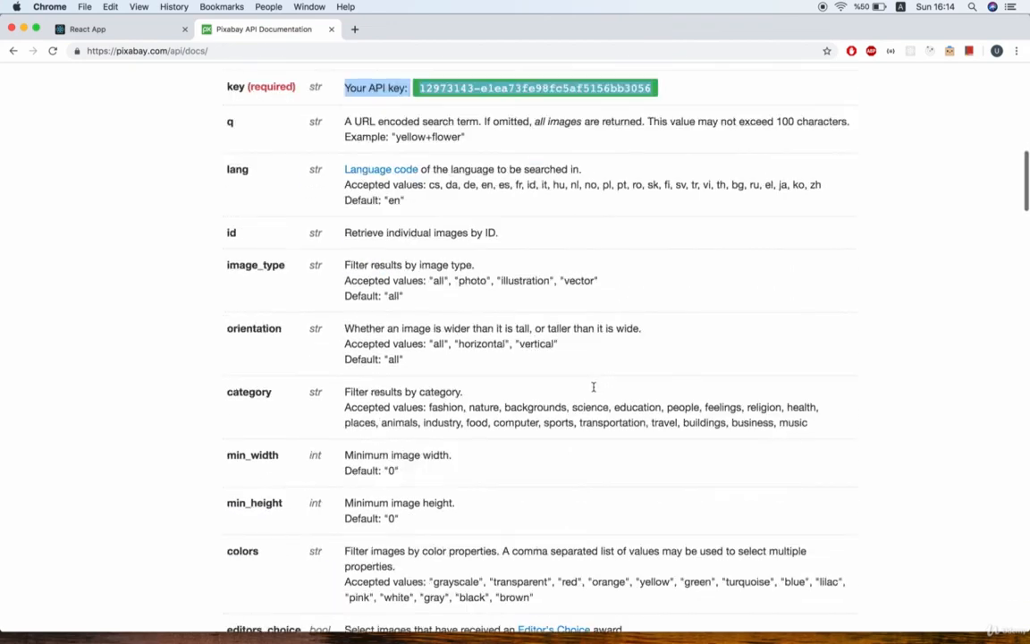
pyautogui.scroll(-3)
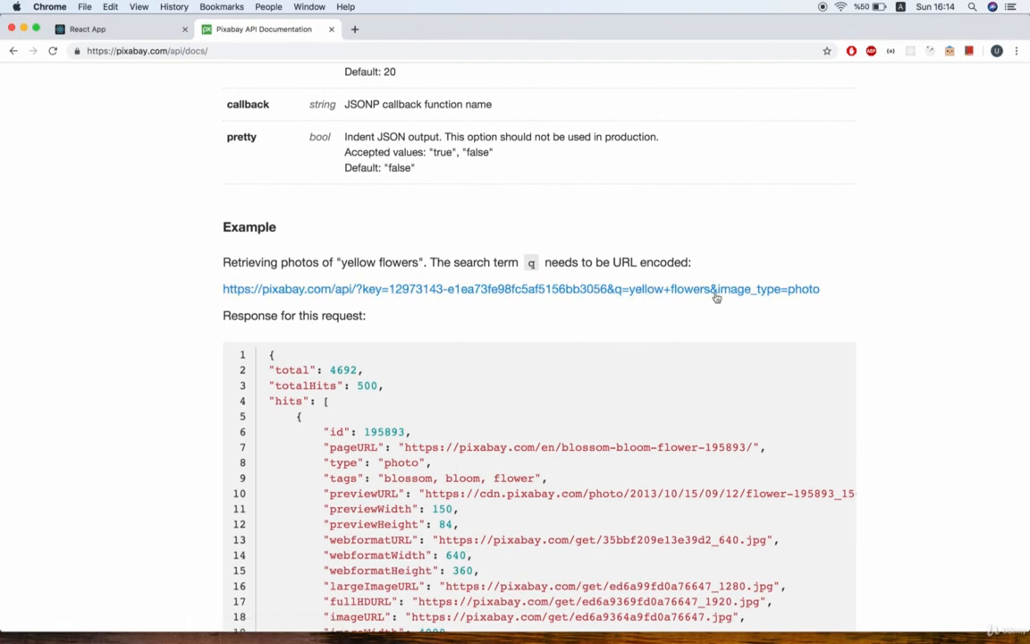
pyautogui.moveTo(677, 313)
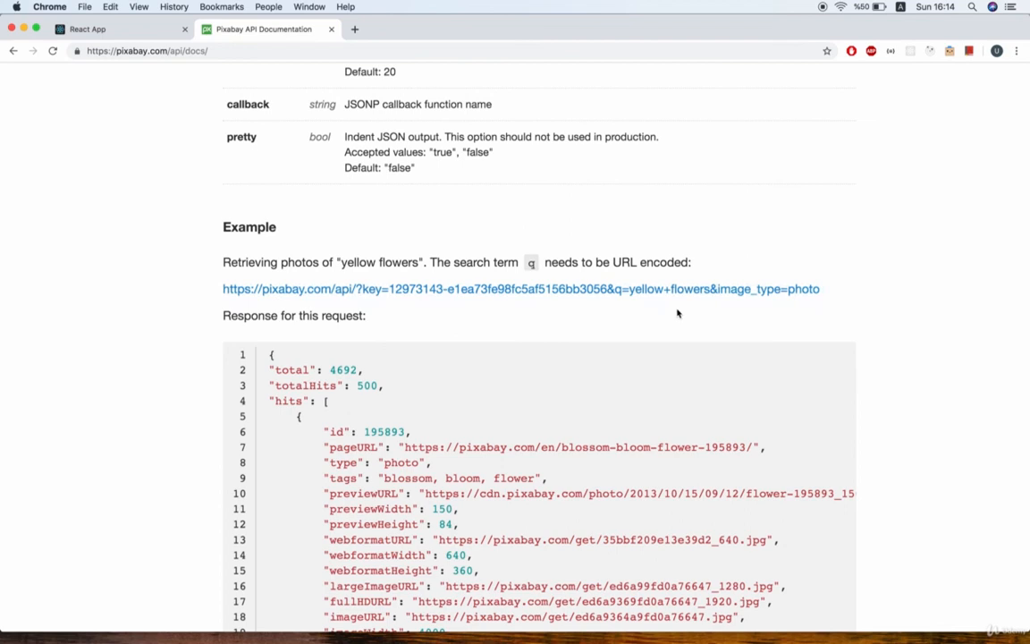
pyautogui.scroll(-3)
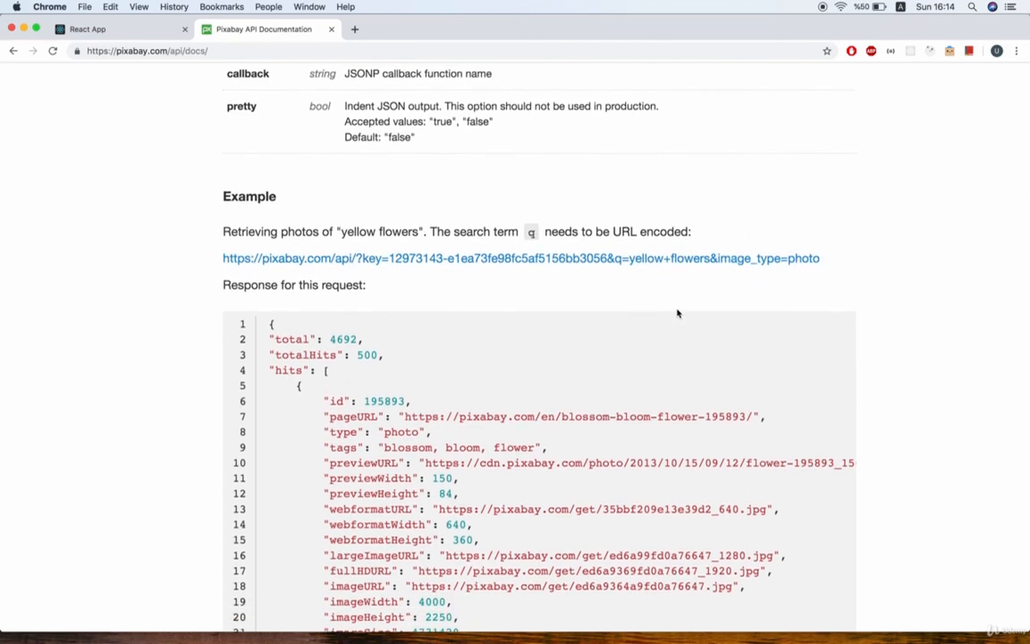
pyautogui.moveTo(964, 333)
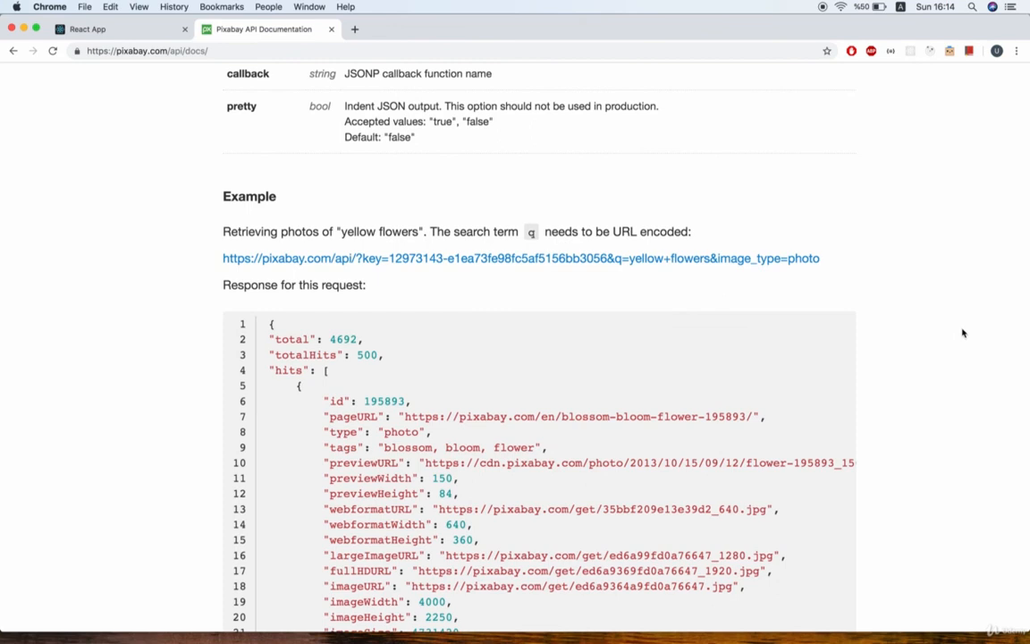